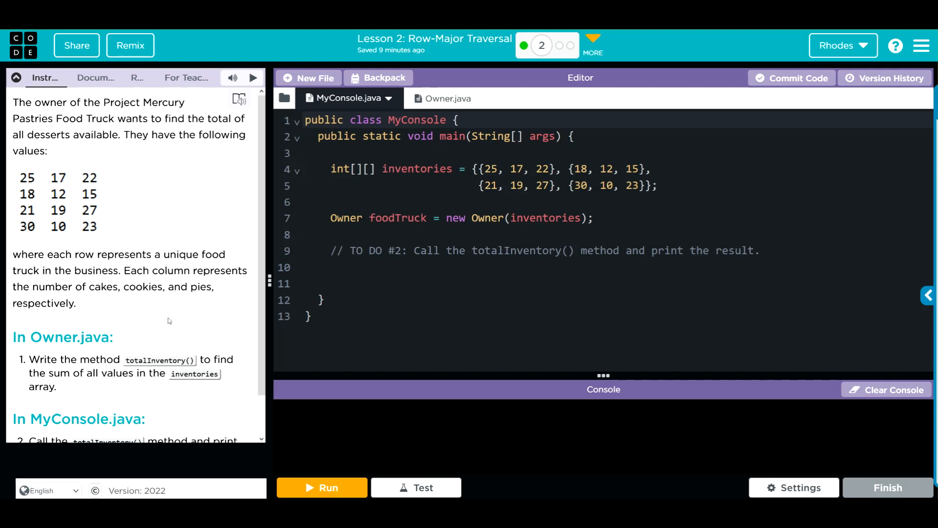
Switch to Owner.java and scroll to the totalInventory() method with its TODO and return 0
scroll(down, 3)
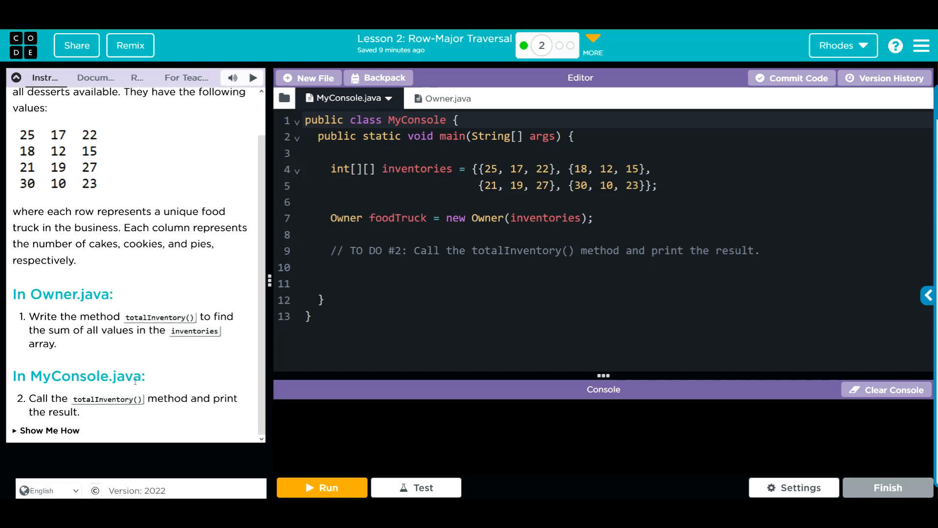
mouse_move(139, 421)
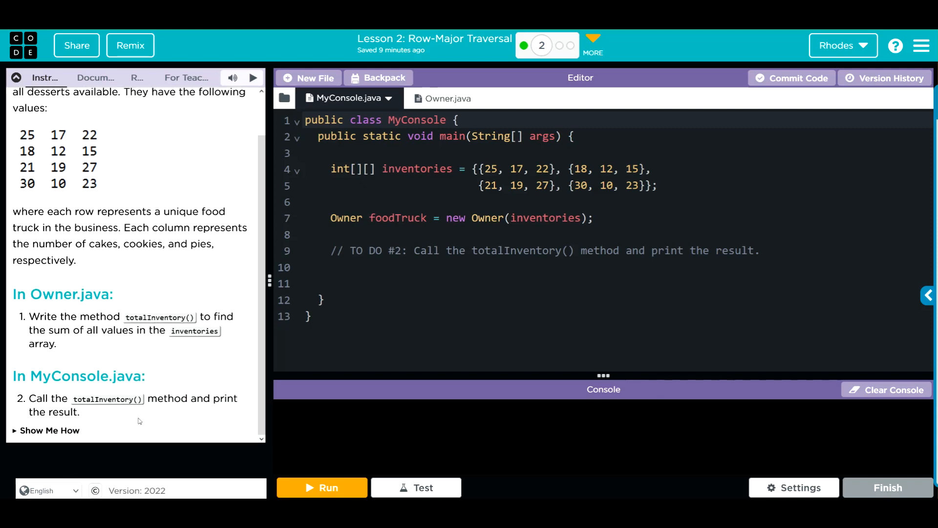
mouse_move(156, 271)
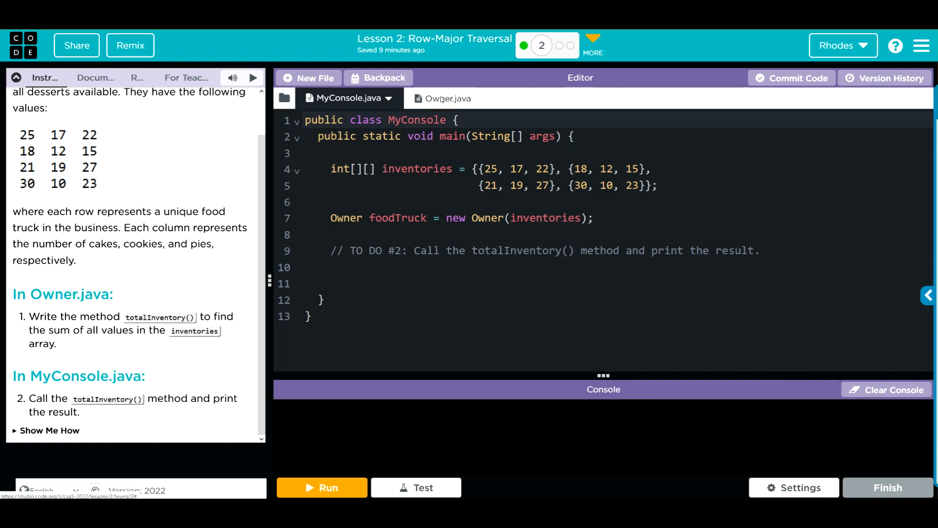
click(441, 98)
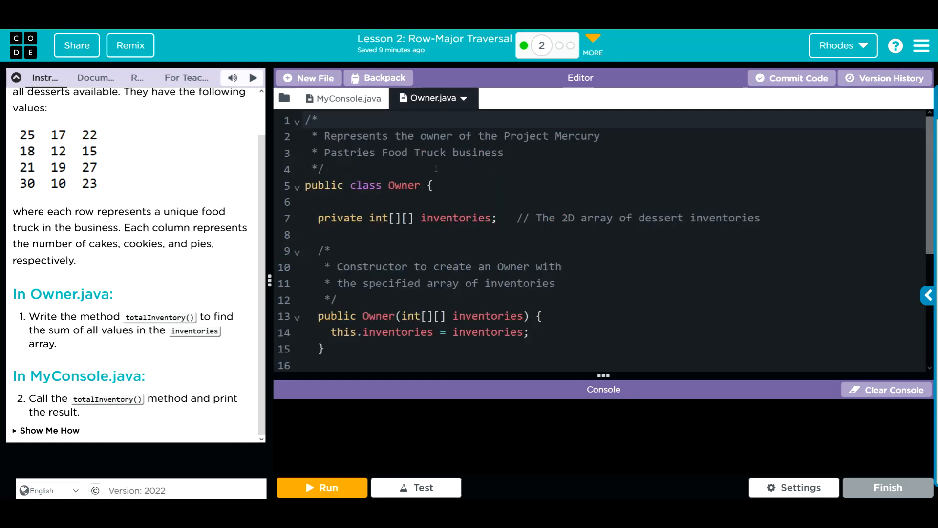
scroll(down, 3)
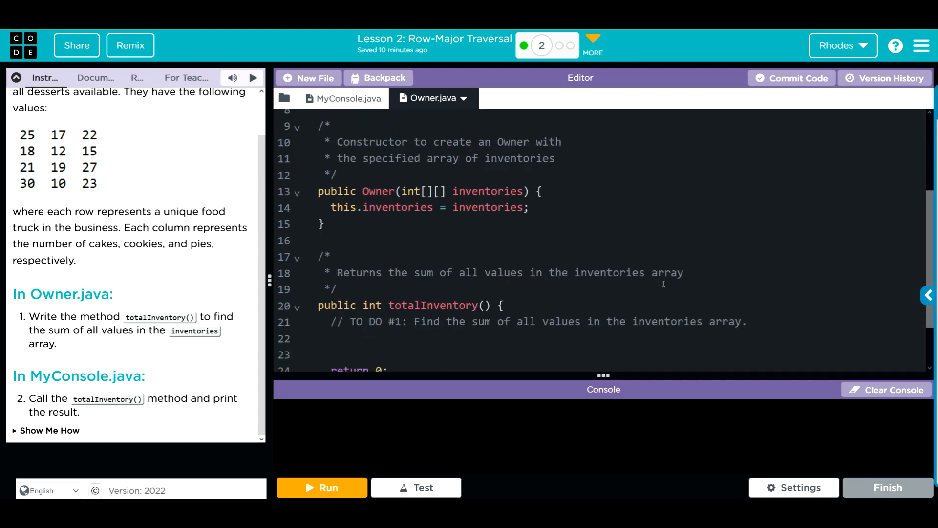
scroll(down, 3)
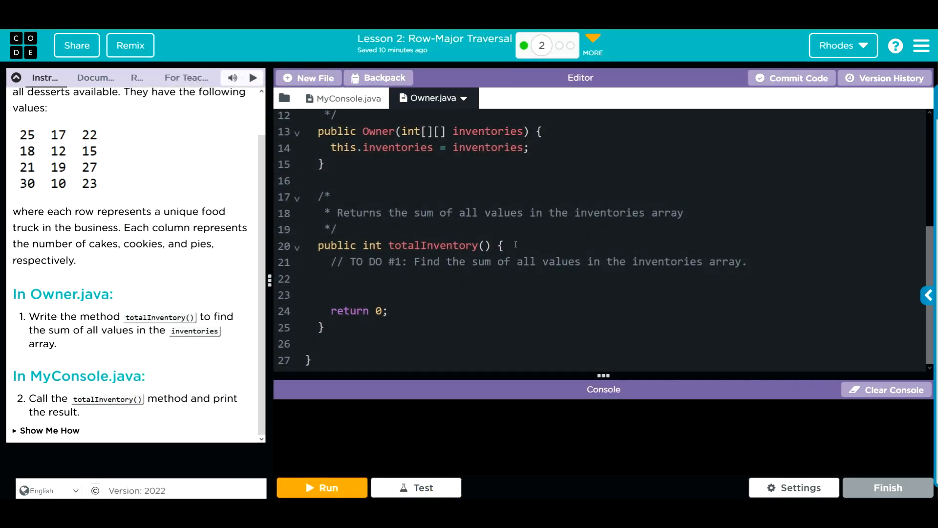
Declare int sum = 0; under the TO DO comment and return sum instead of 0
click(428, 277)
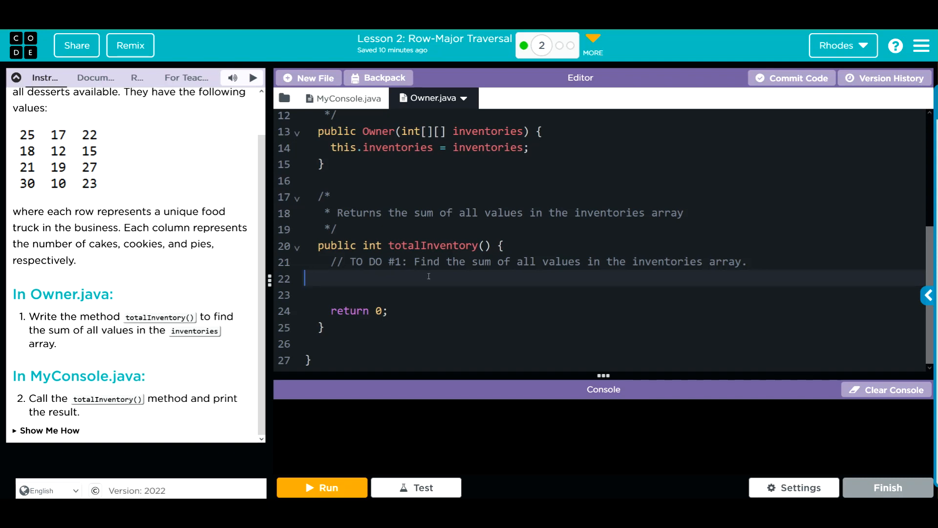
text(int)
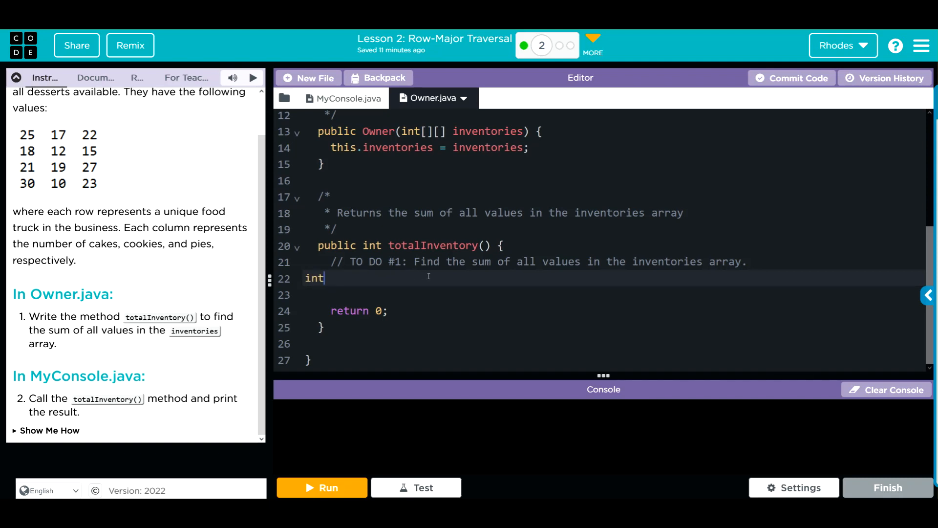
text(sum =)
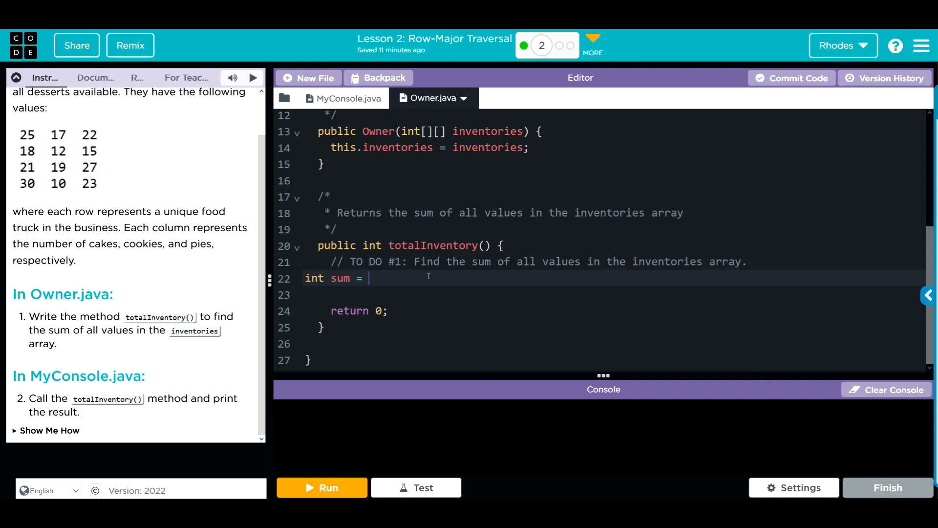
text(0;)
click(613, 311)
text(sum)
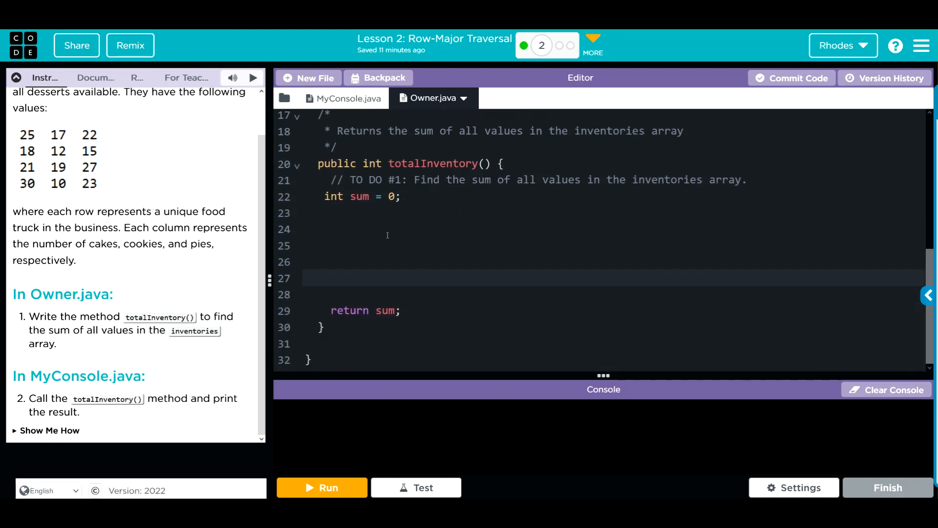
click(379, 229)
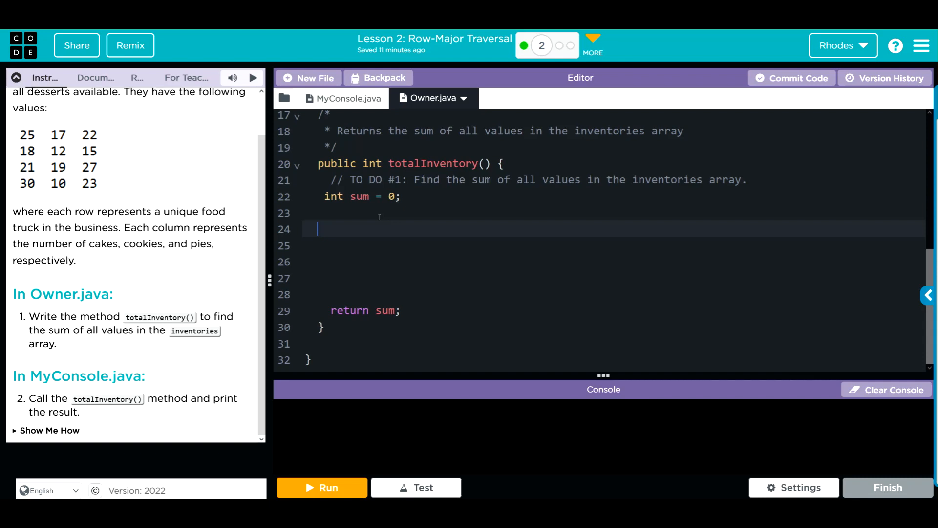
Write for(int row = 0; row < inventories.length; row++){ } tagged with an //outer comment
text(fo)
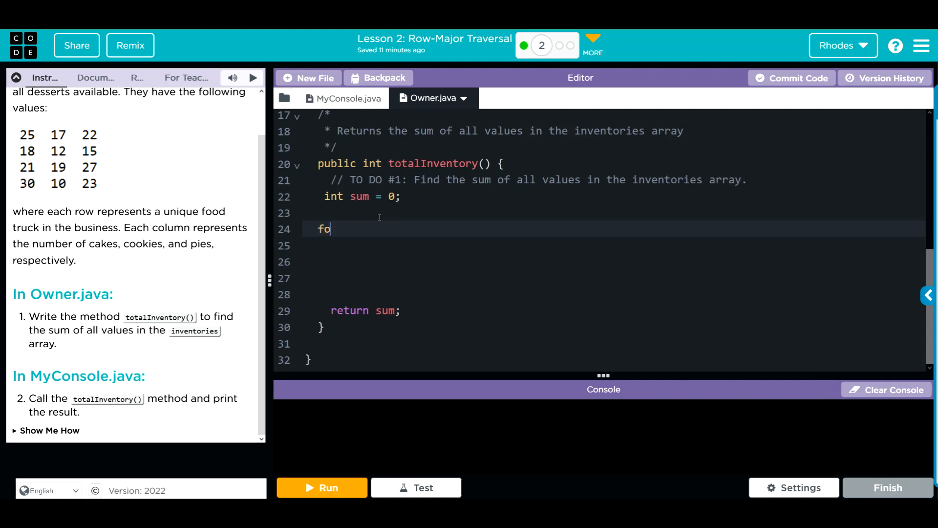
text(r())
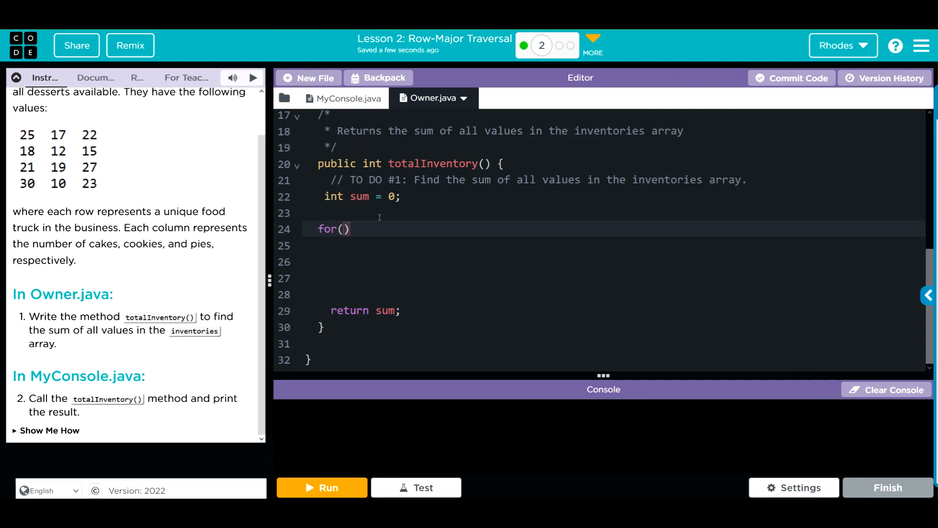
text({)
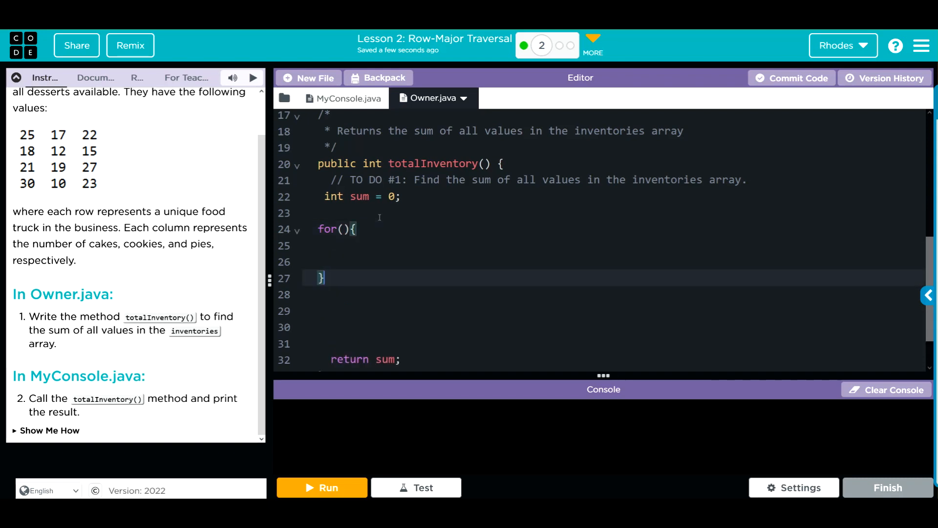
text(//outer for)
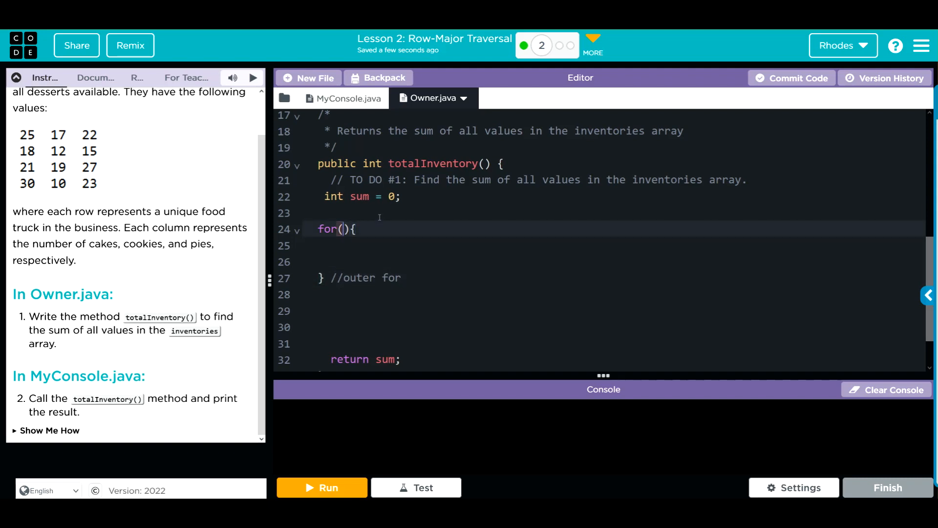
text(int)
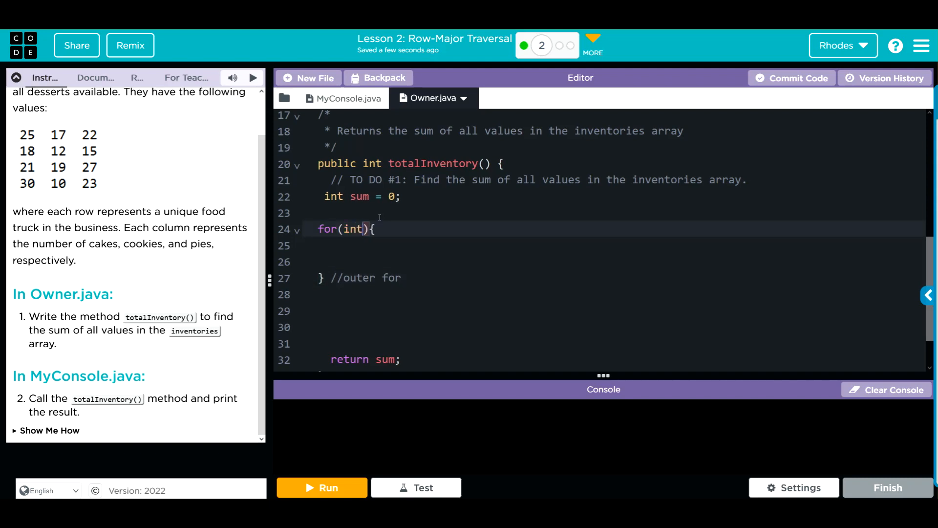
text(row)
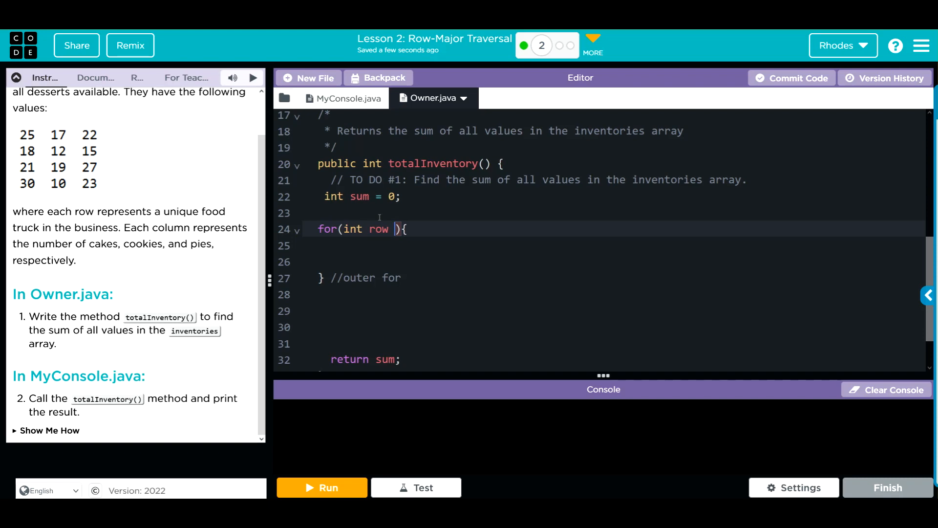
text(= 0;)
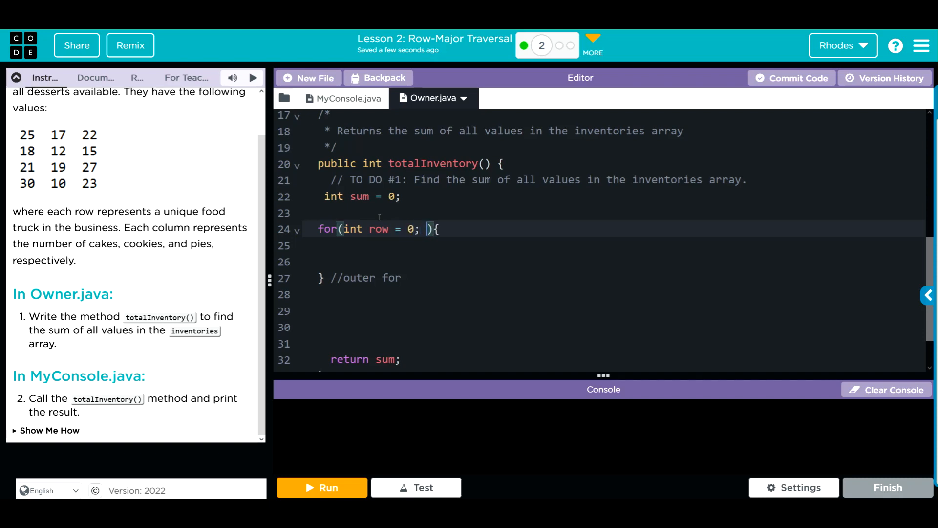
text(row)
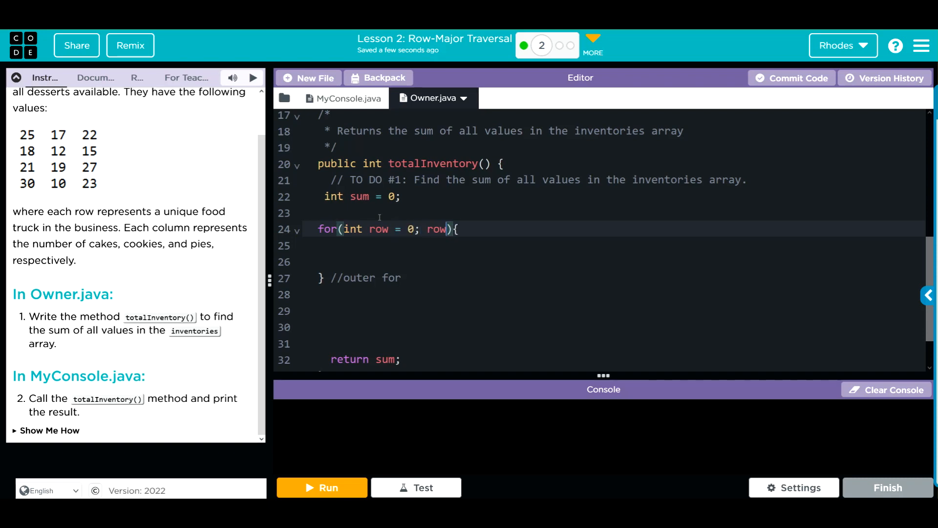
text(<)
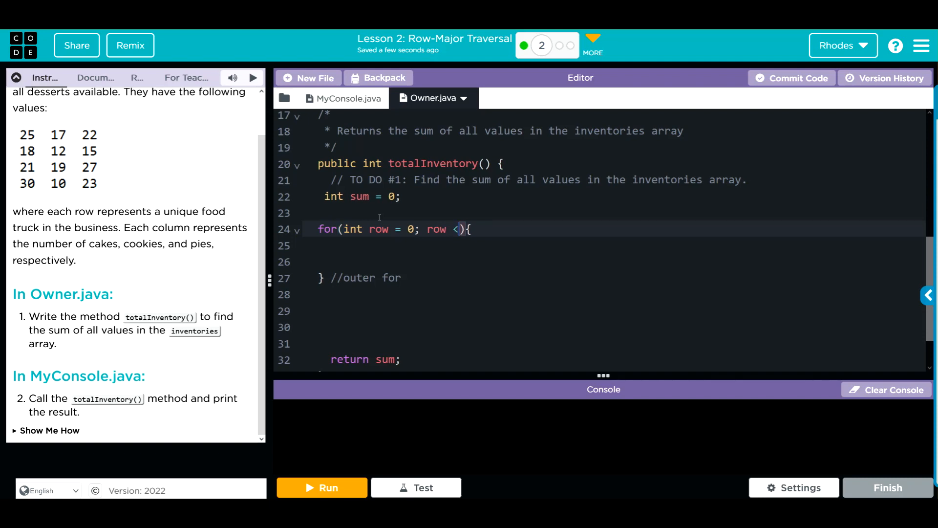
text(inventories)
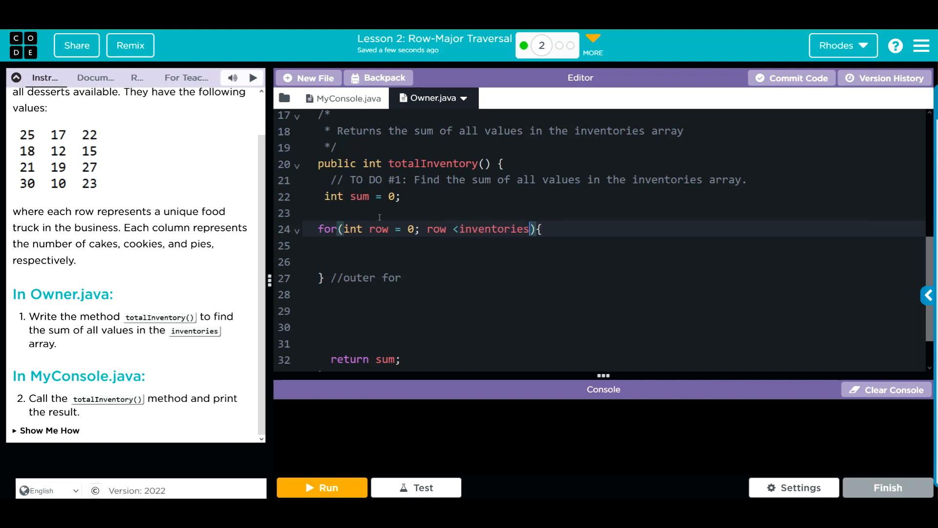
text(.length; row)
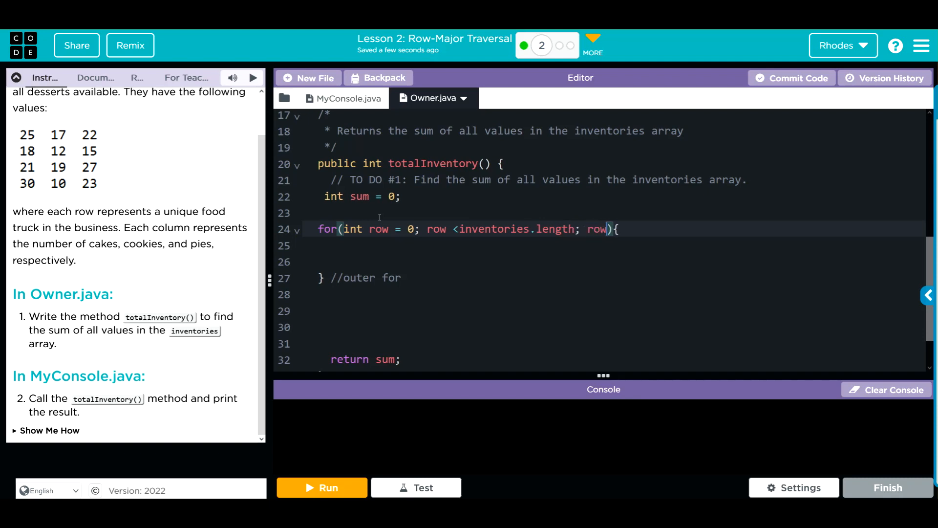
text(++)
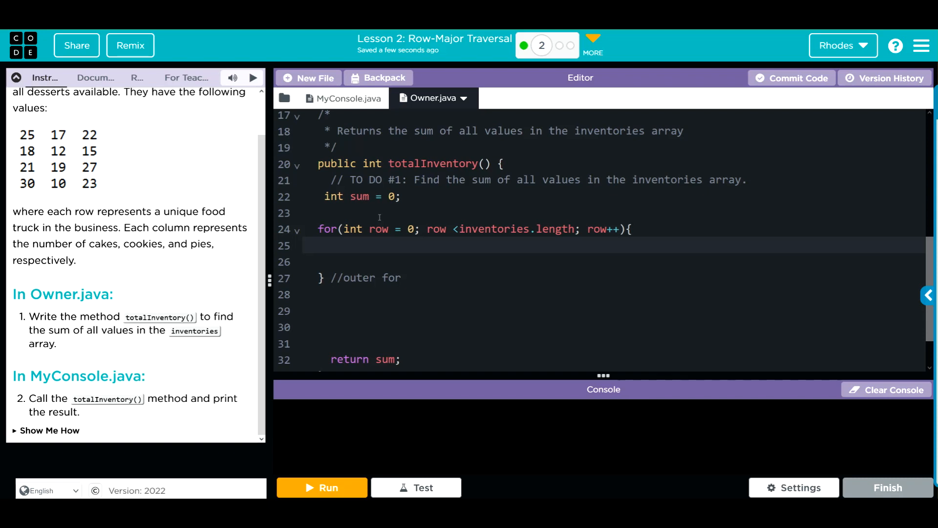
Start a nested for( ){ } //inner for loop declaring int col = 0
text(for()
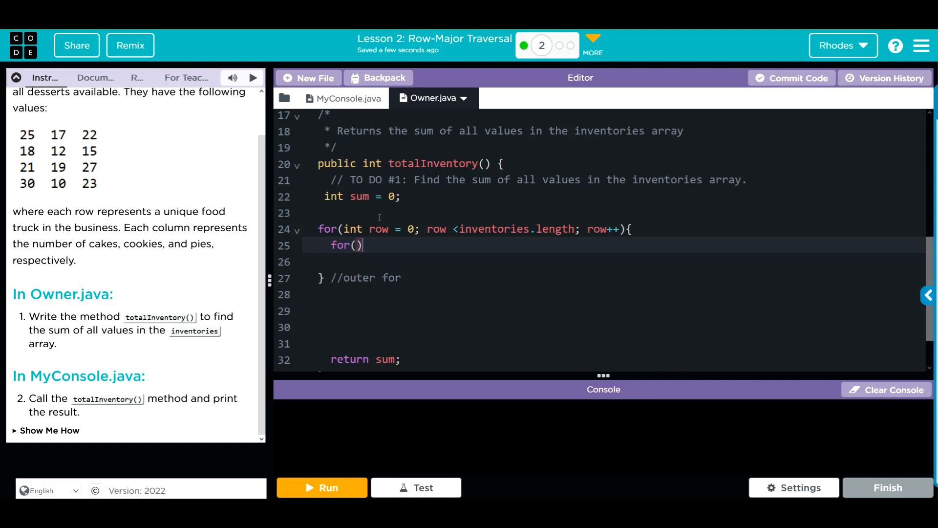
text({)
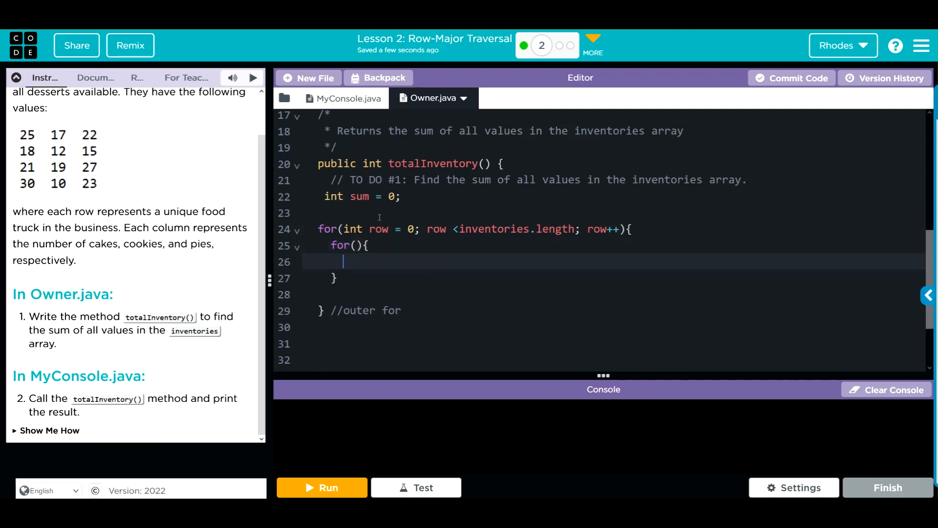
text(//)
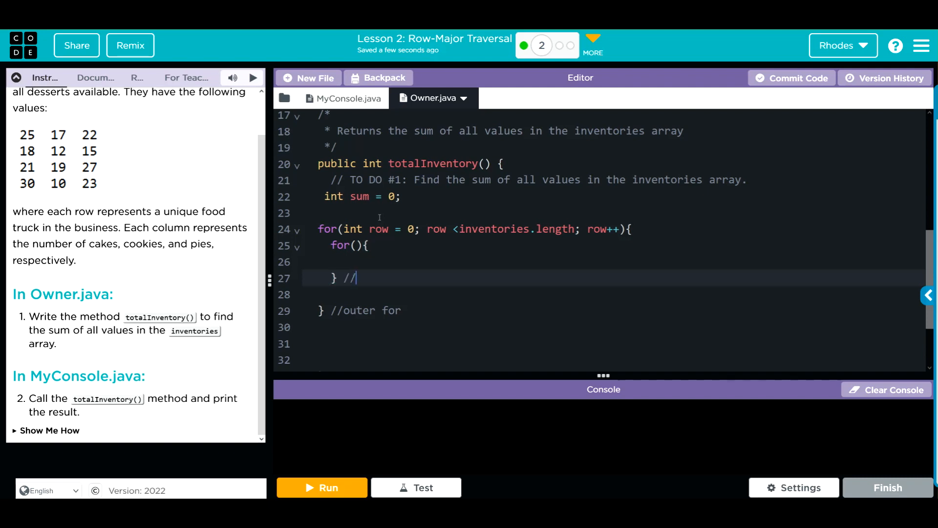
text(inner for)
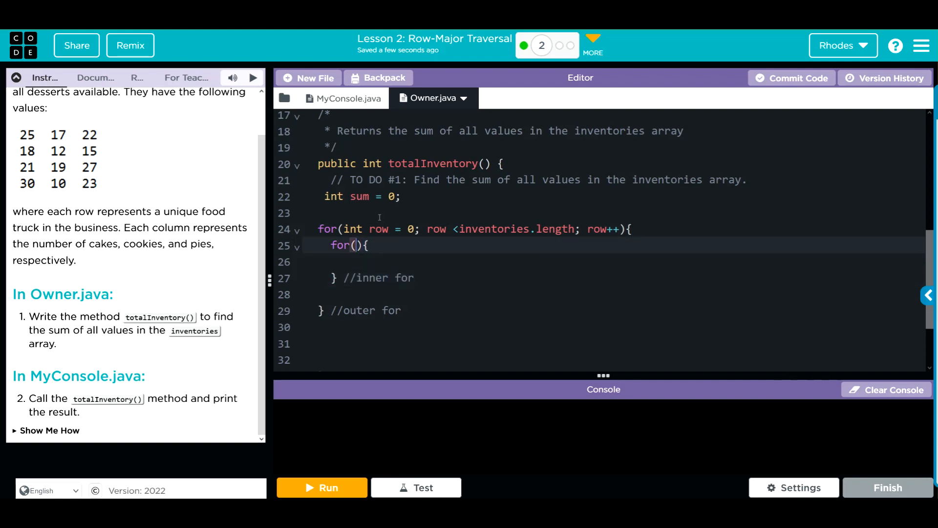
text(i)
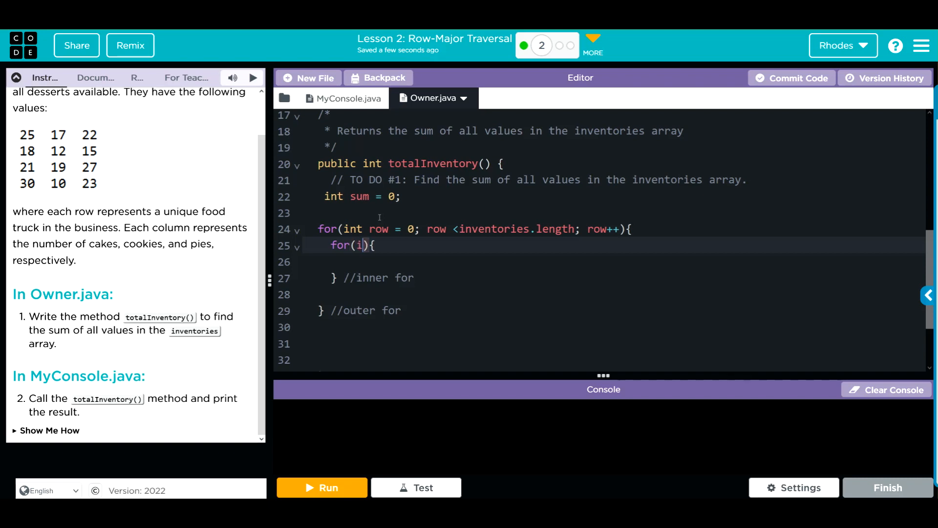
text(nt col)
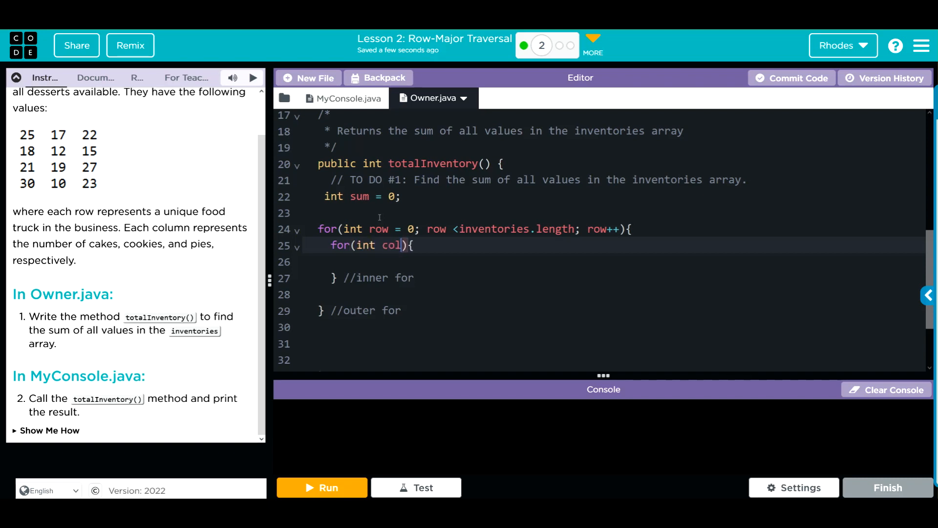
text(= 0;)
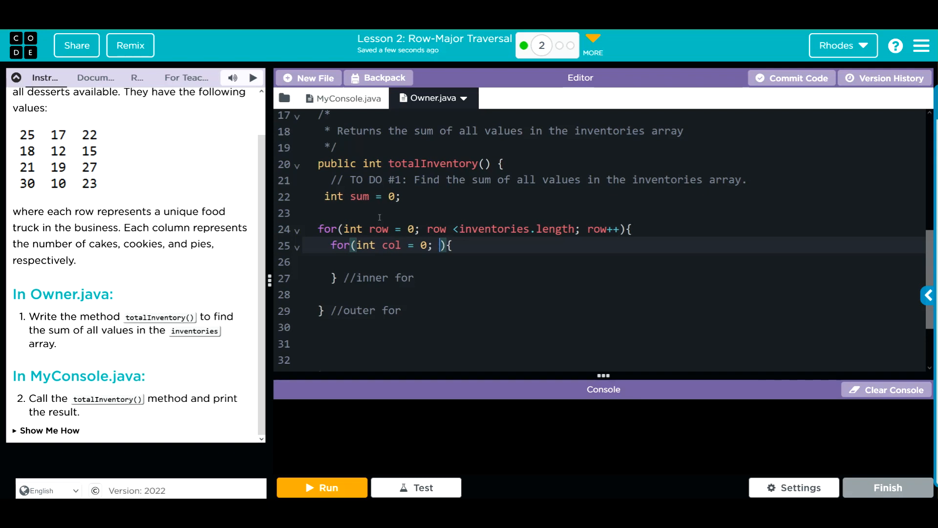
Complete the inner header with col < inventories[0].length; col++
text(col)
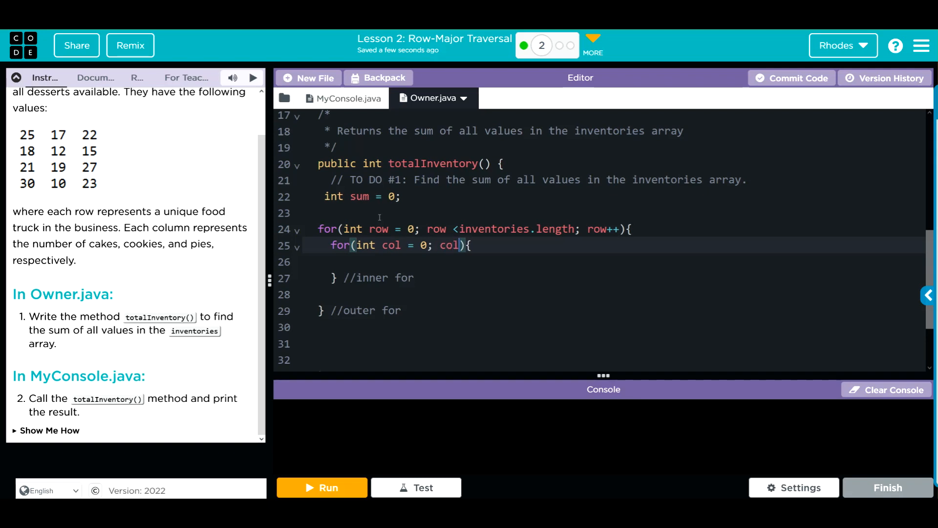
text(<)
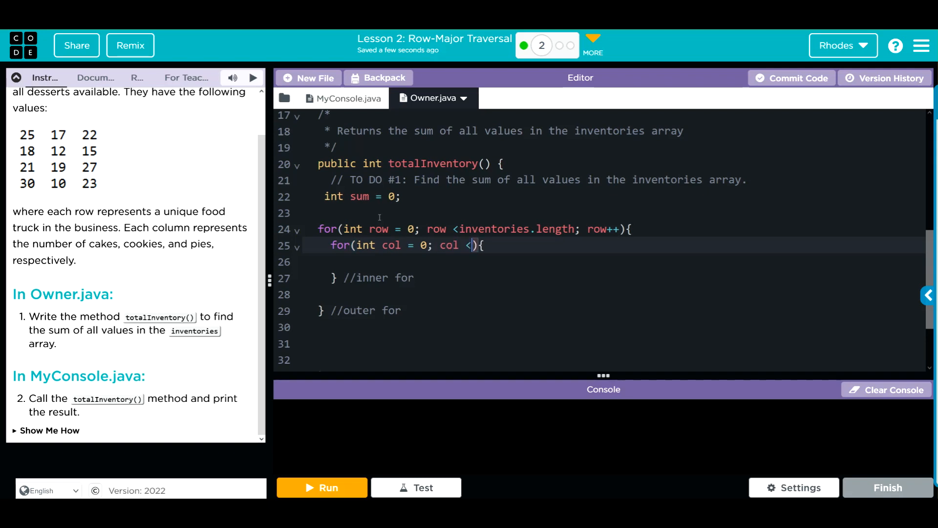
text(inventories)
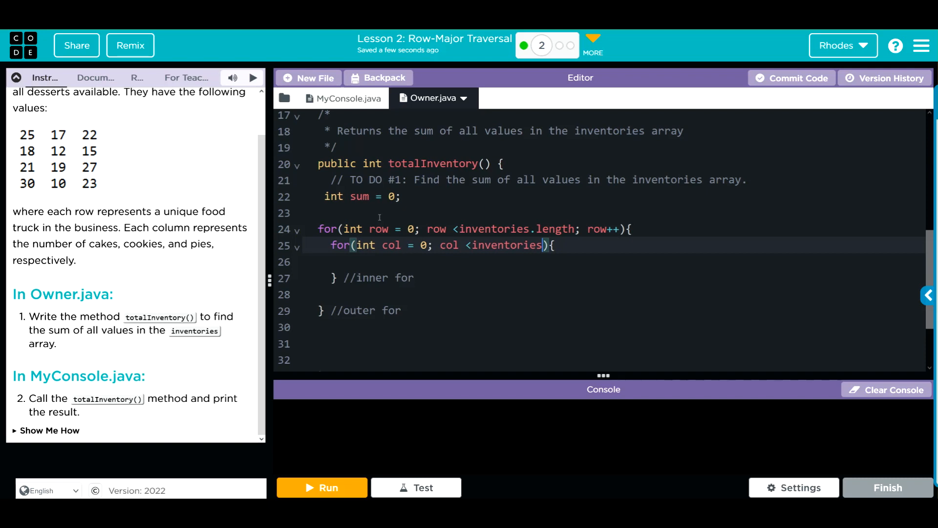
text([])
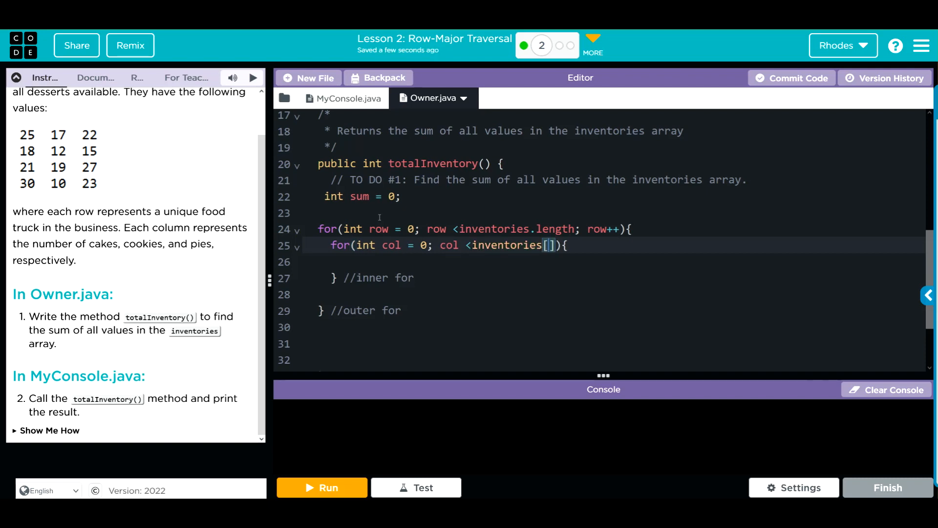
text(0)
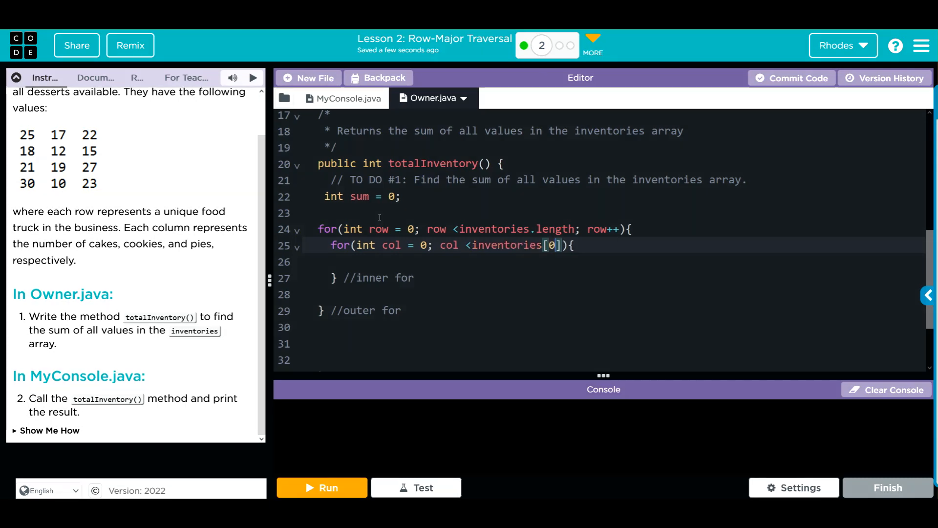
text(.)
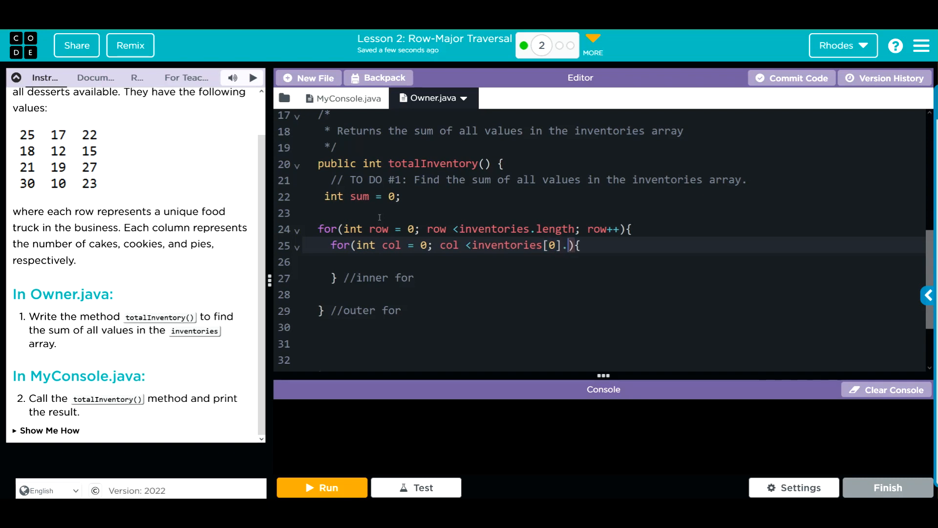
text(length;)
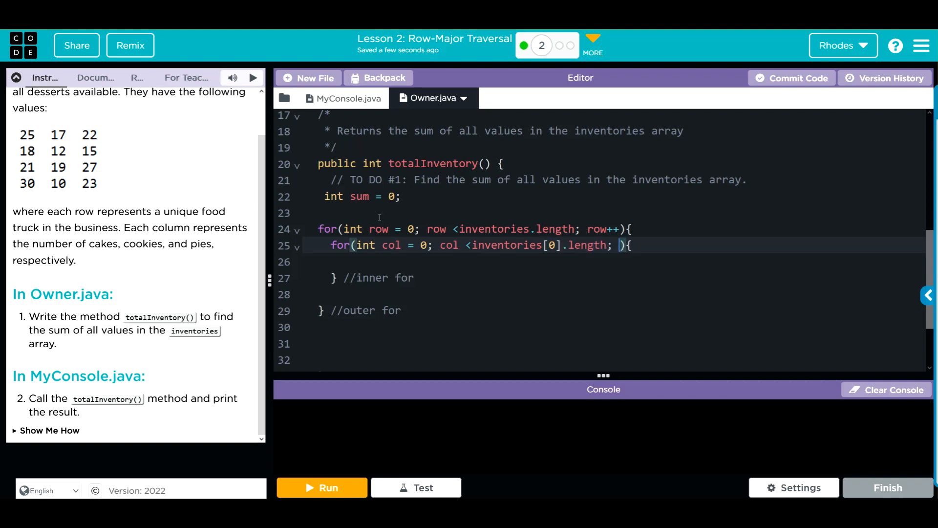
text(col)
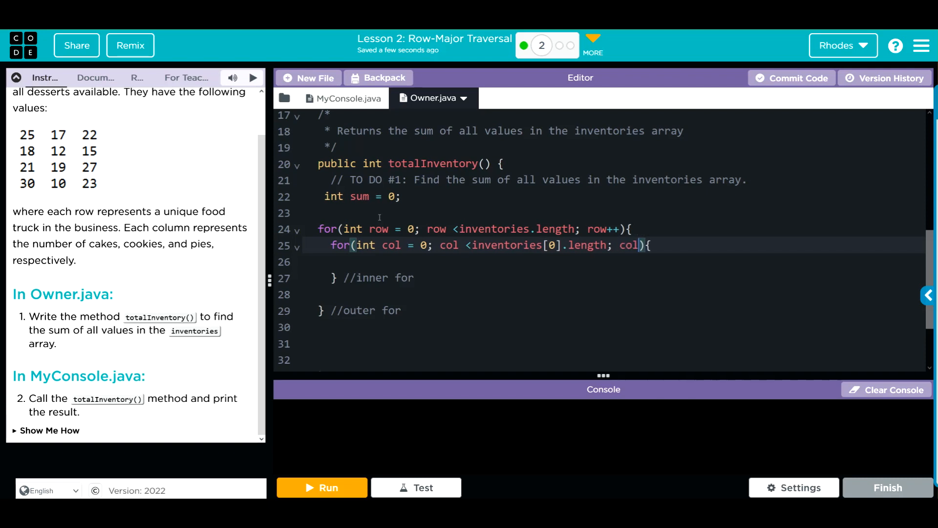
text(++{)
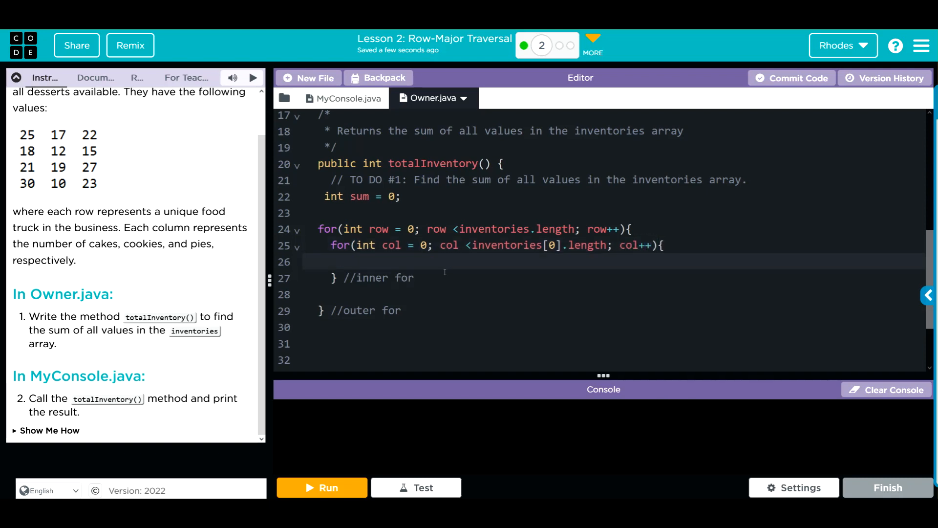
Accumulate sum += inventories[row][col]; inside the inner loop and return sum after the loops
text(sum +)
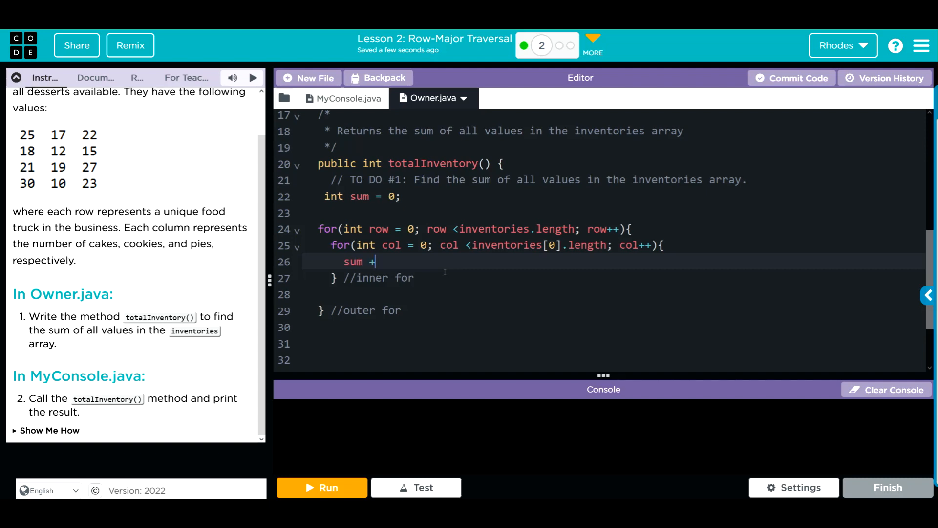
text(=)
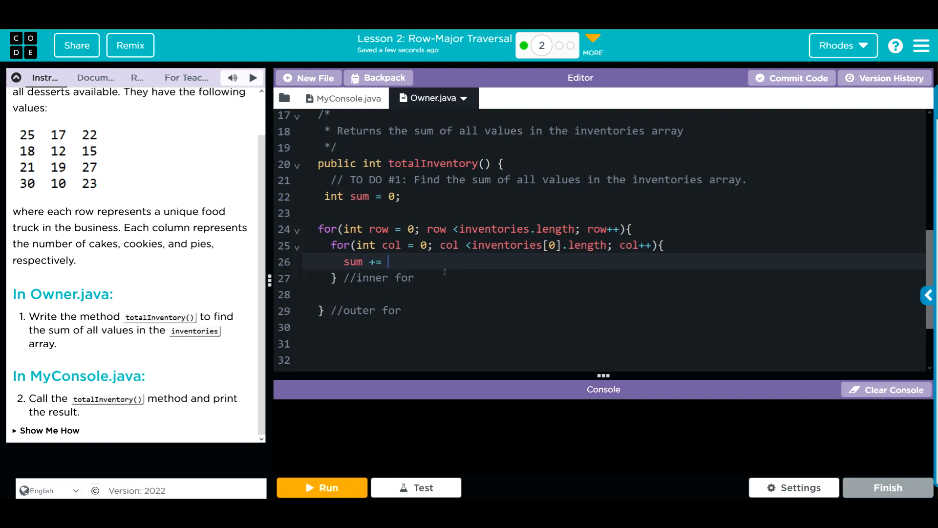
text(inven)
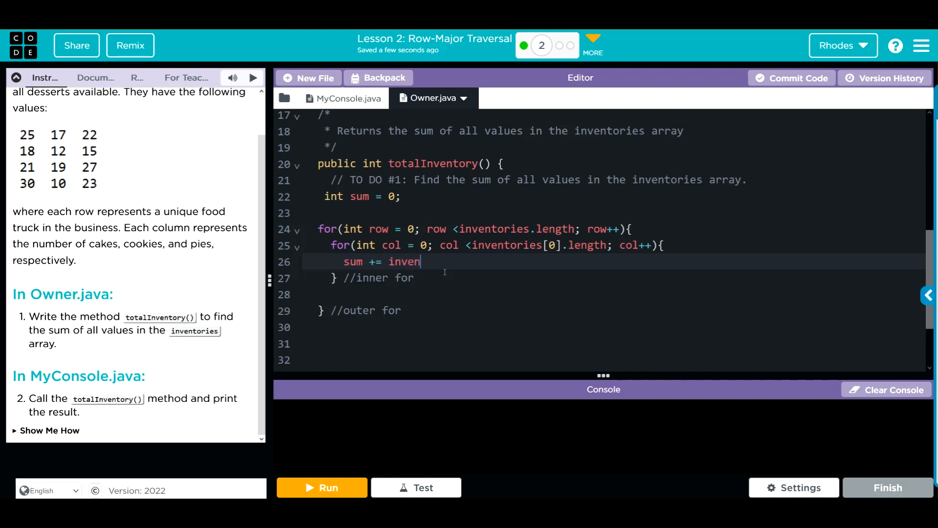
text(tories[])
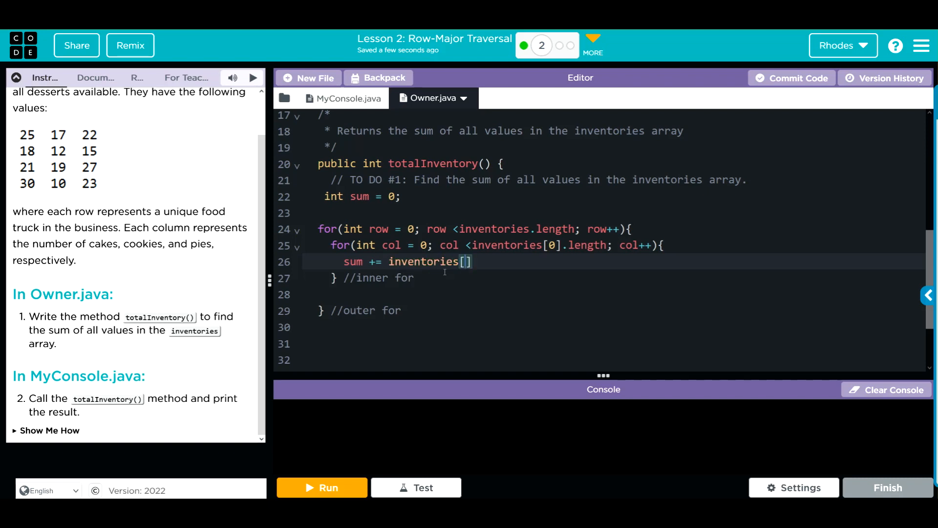
text([];)
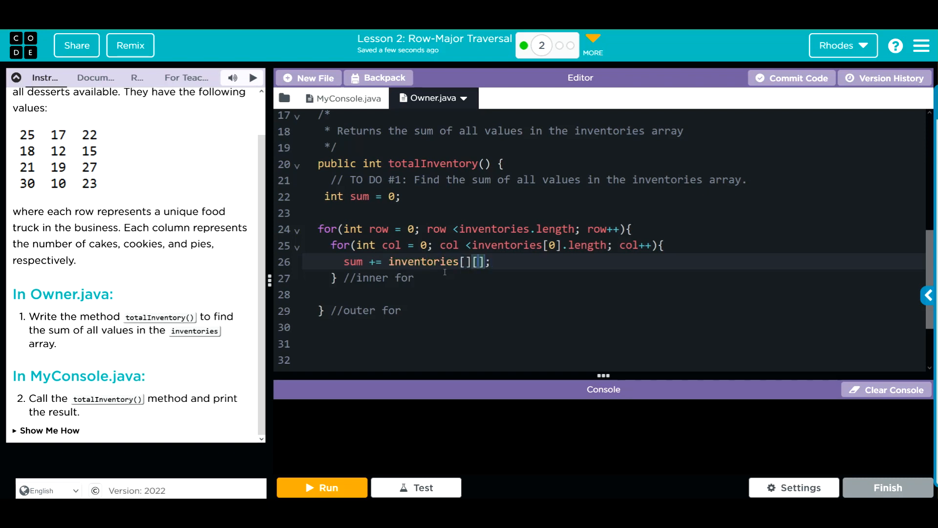
text(row)
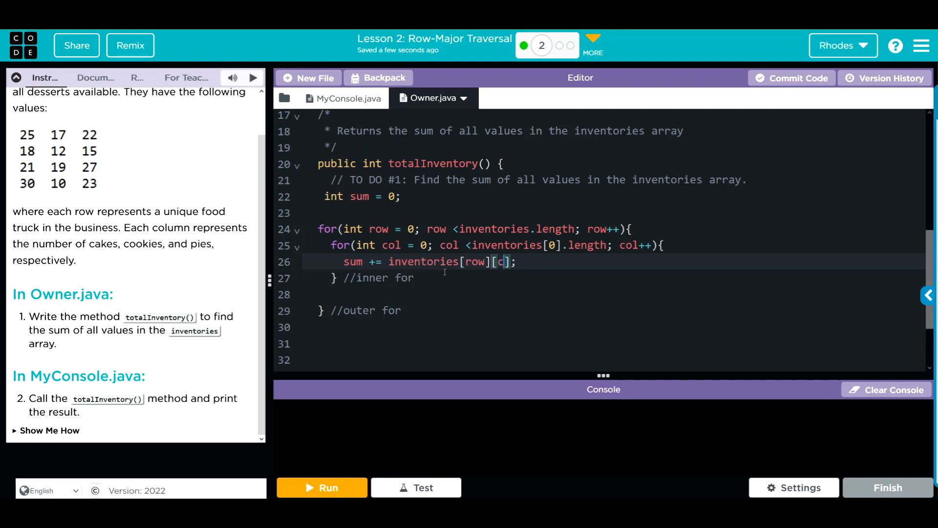
text(ol)
click(620, 326)
text(return sum;)
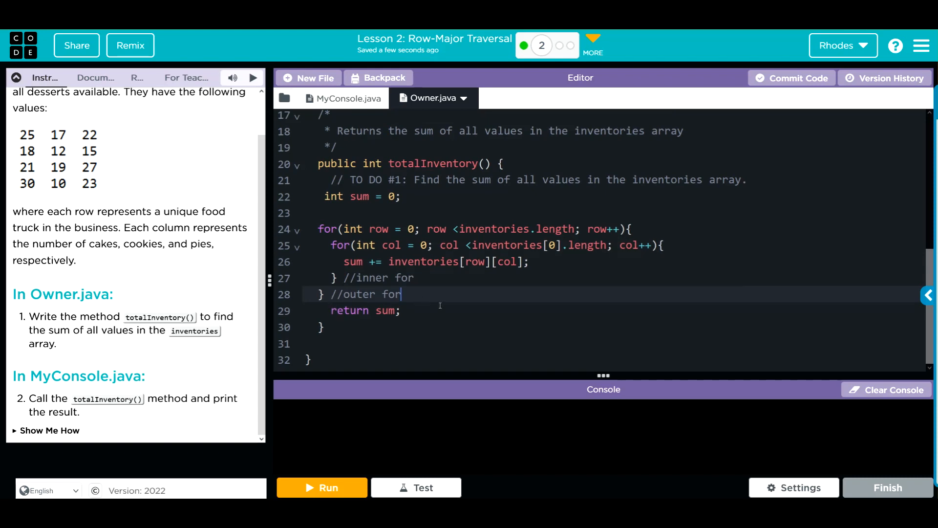
mouse_move(197, 359)
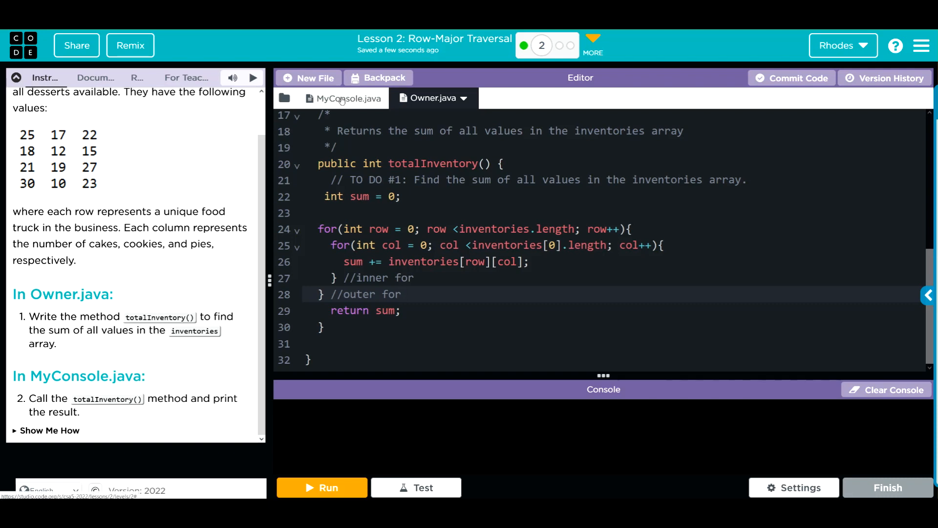
In MyConsole.java, add System.out.println("Total Inventory: " + foodTruck.totalInventory()); under TO DO #2
click(344, 98)
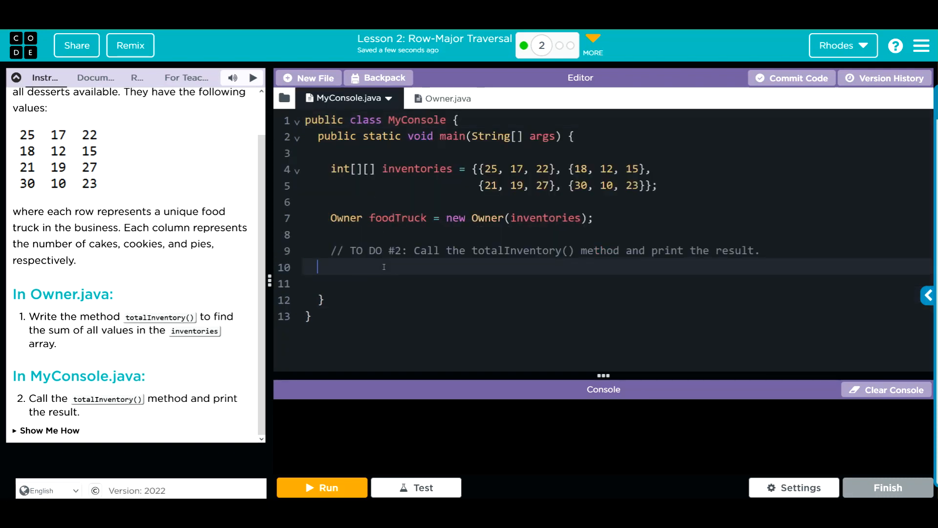
text(Systm)
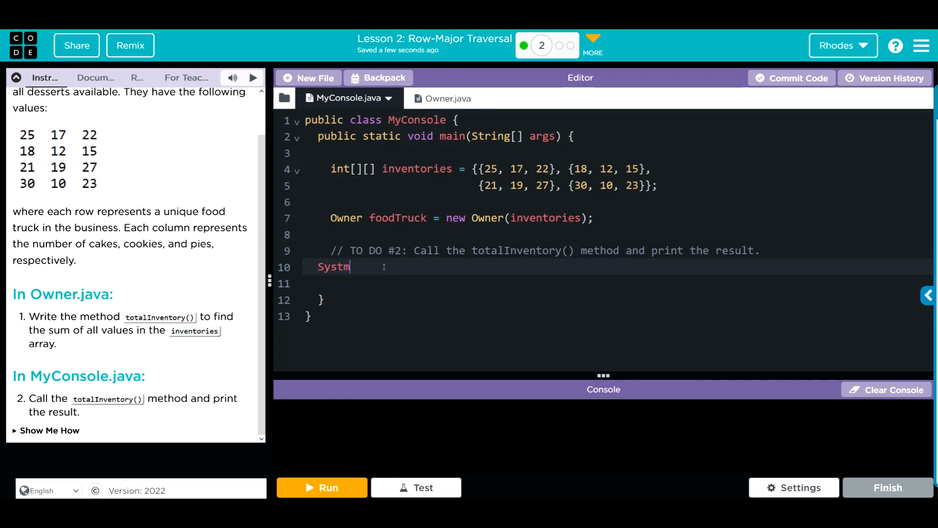
text(em.out)
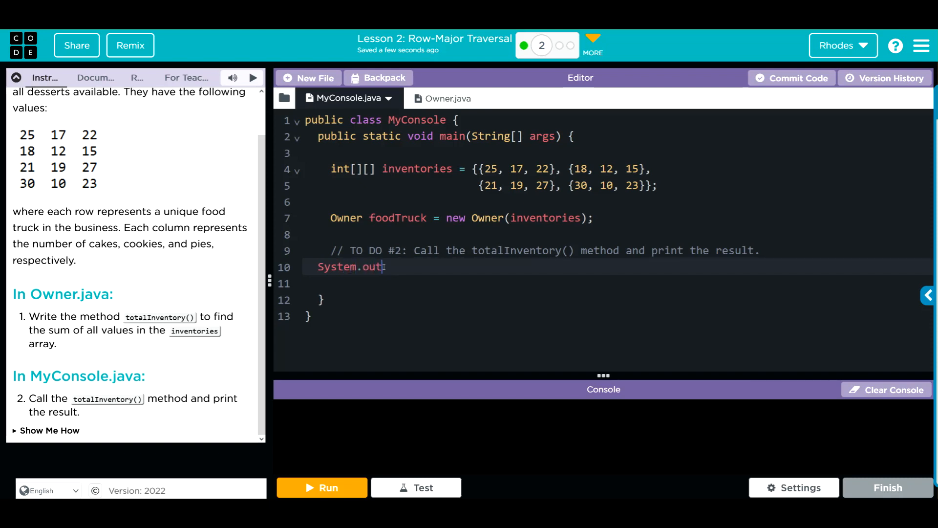
text(println())
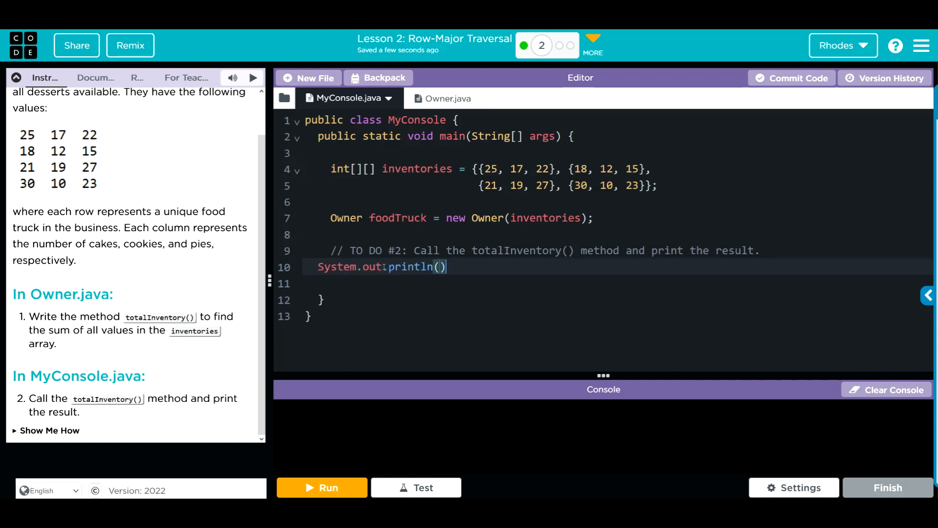
text(;)
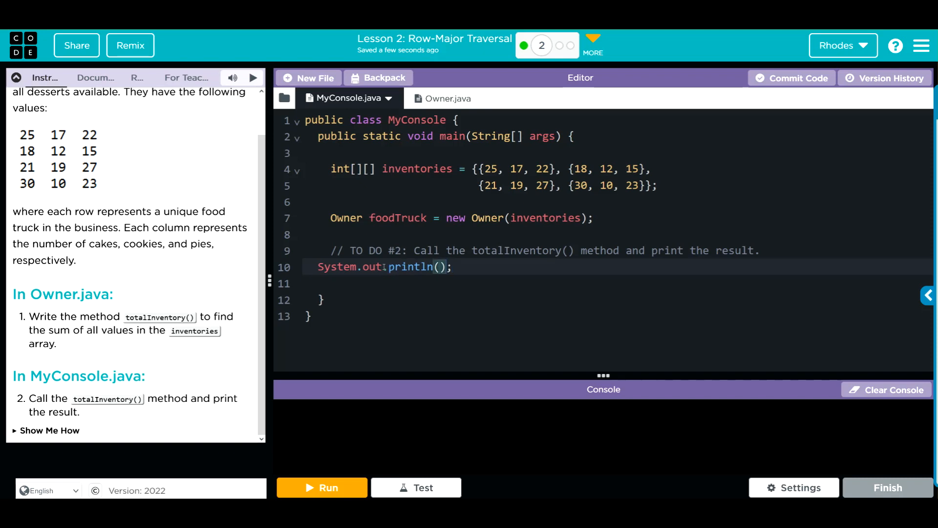
text("Total")
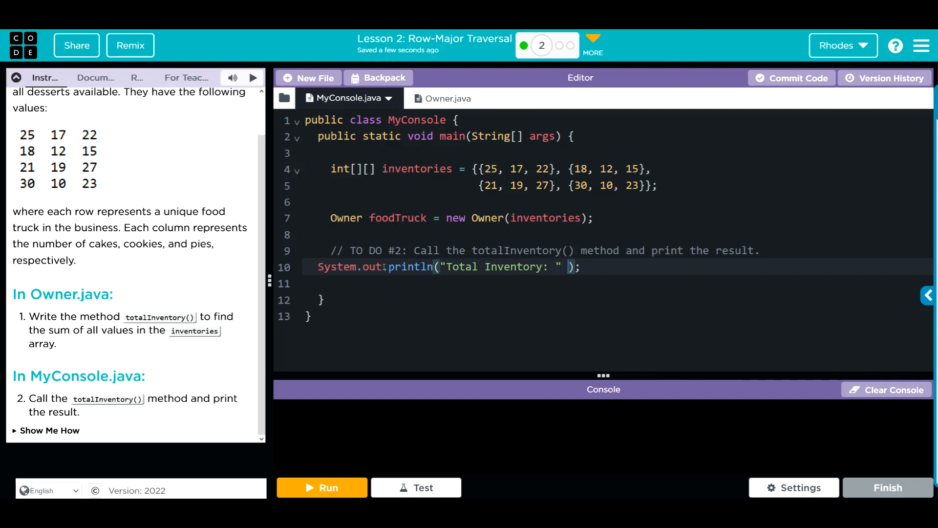
text(+ food)
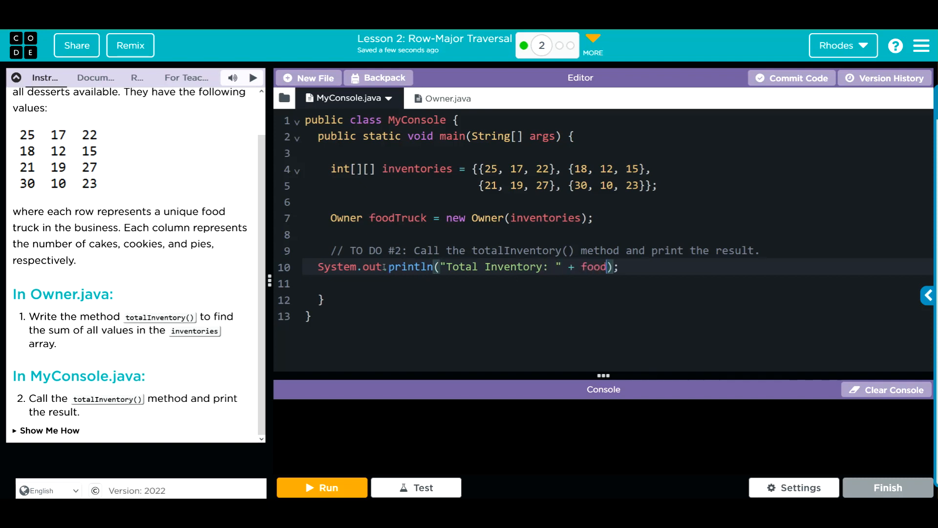
text(Truck.totalInventory)
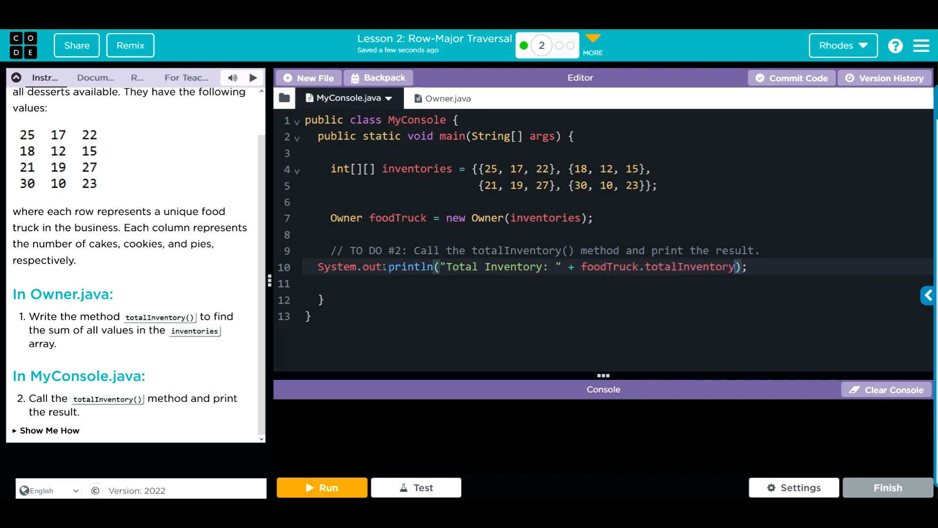
text(())
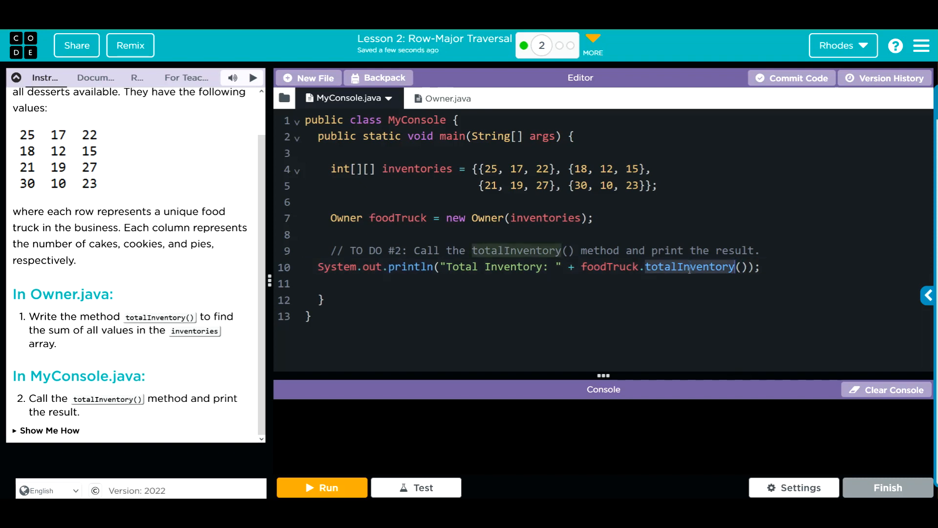
click(442, 98)
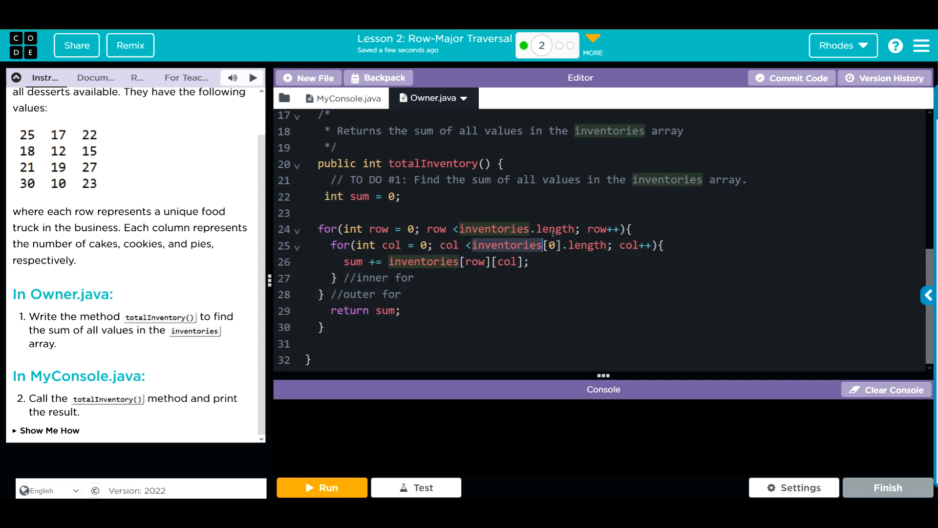
click(343, 98)
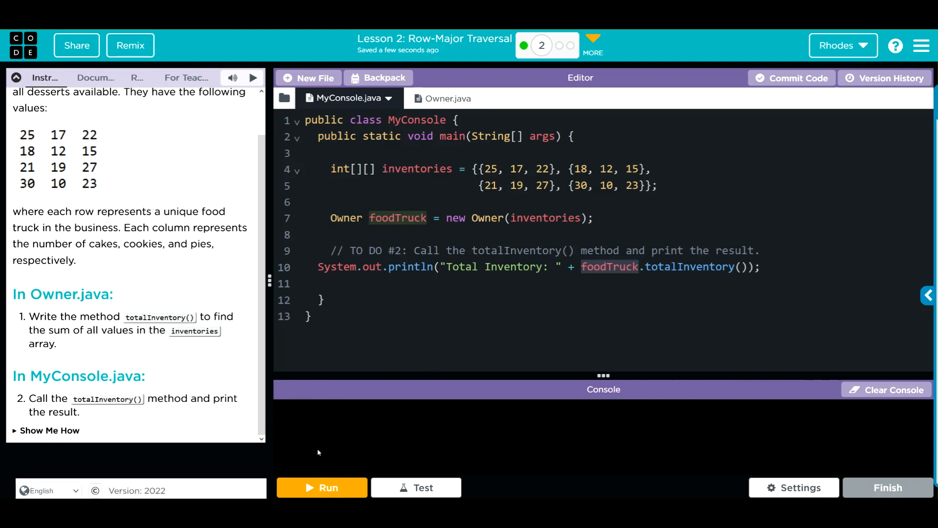
mouse_move(362, 439)
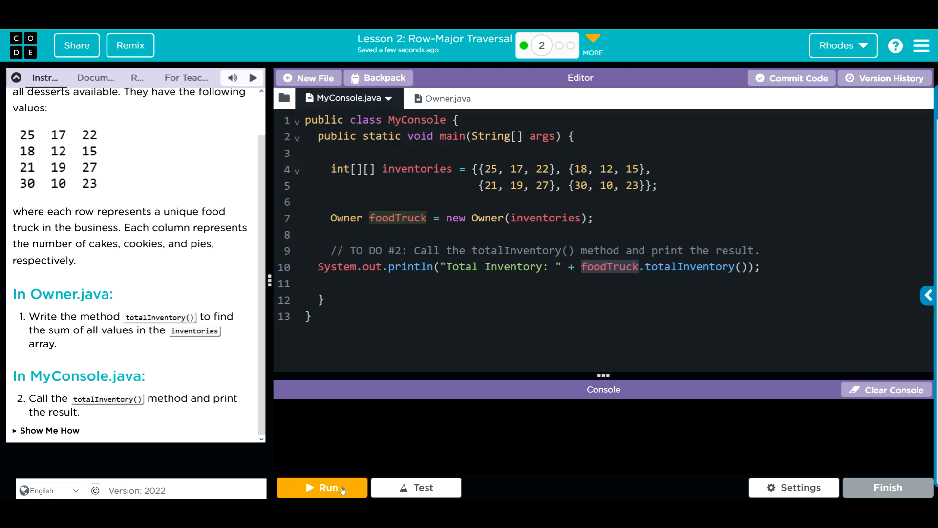
Run the program to print Total Inventory: 239, then return to Owner.java
click(321, 486)
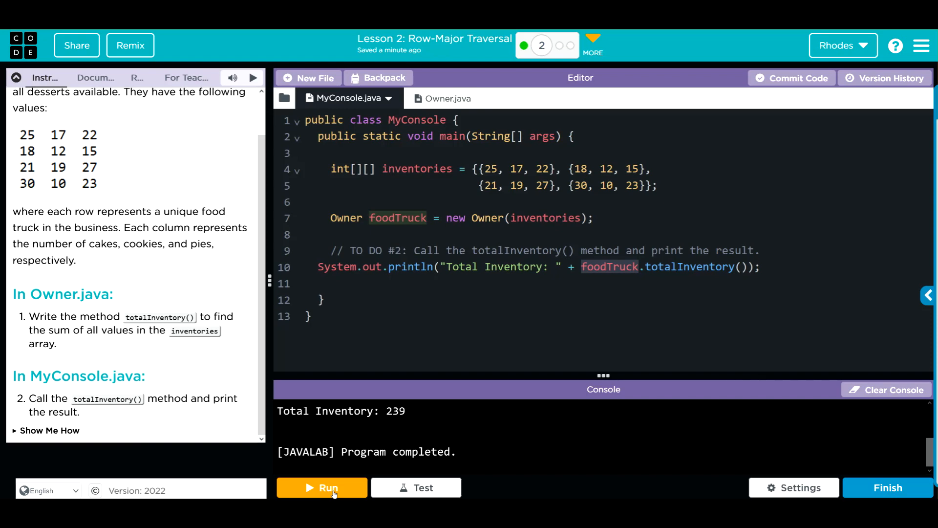
click(442, 97)
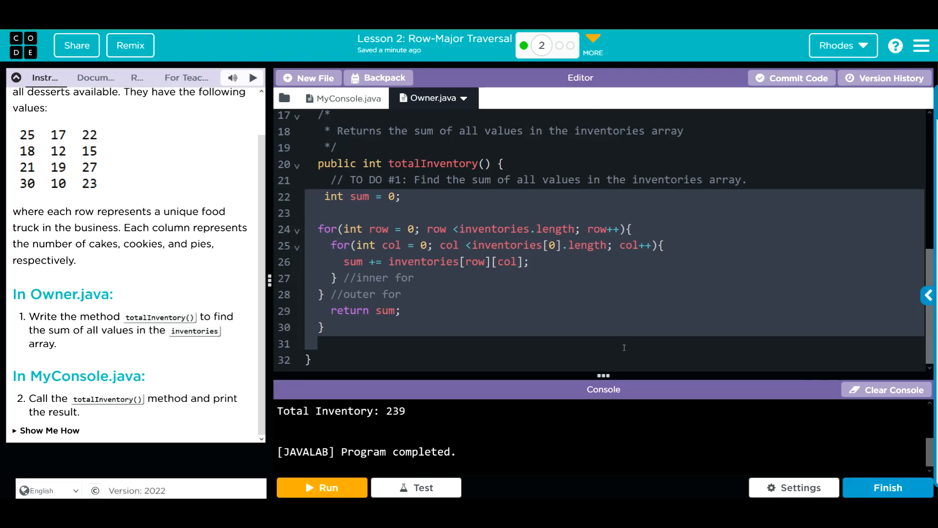